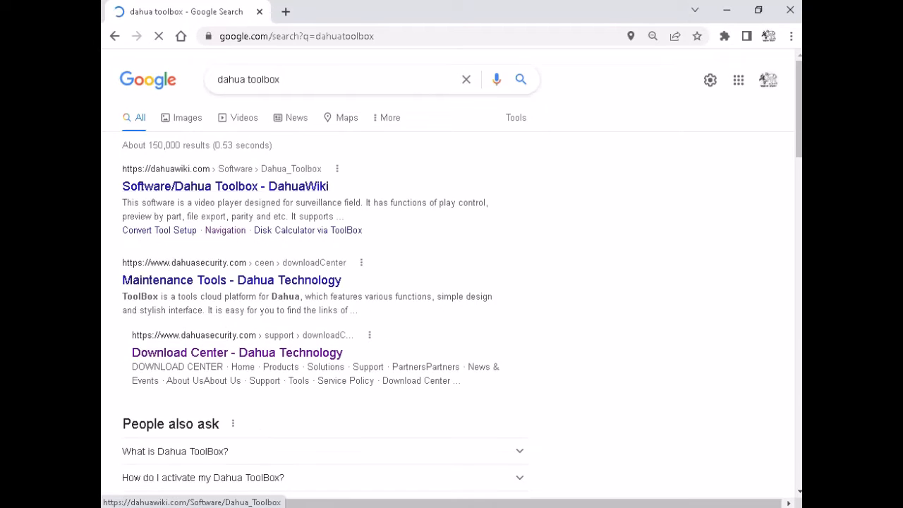
Follow the 'Software/Dahua Toolbox - DahuaWiki' result to reach the Toolbox wiki page
click(226, 186)
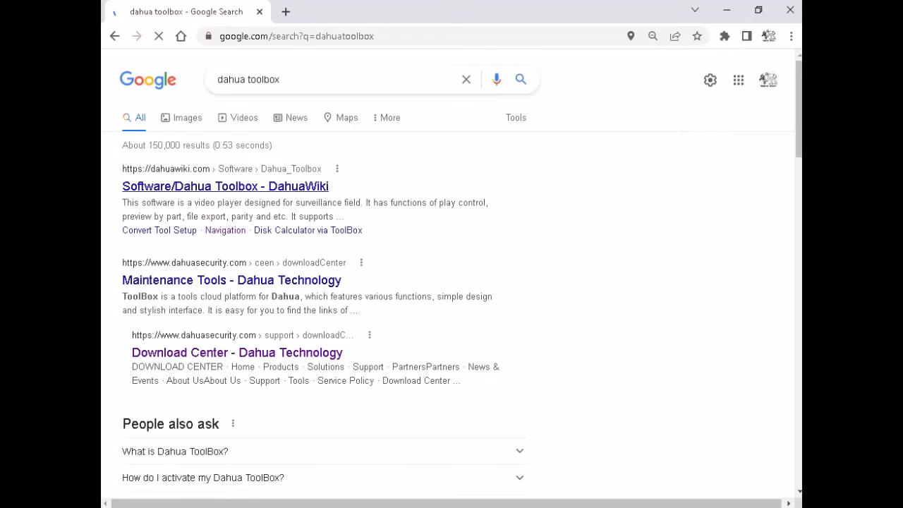
click(226, 187)
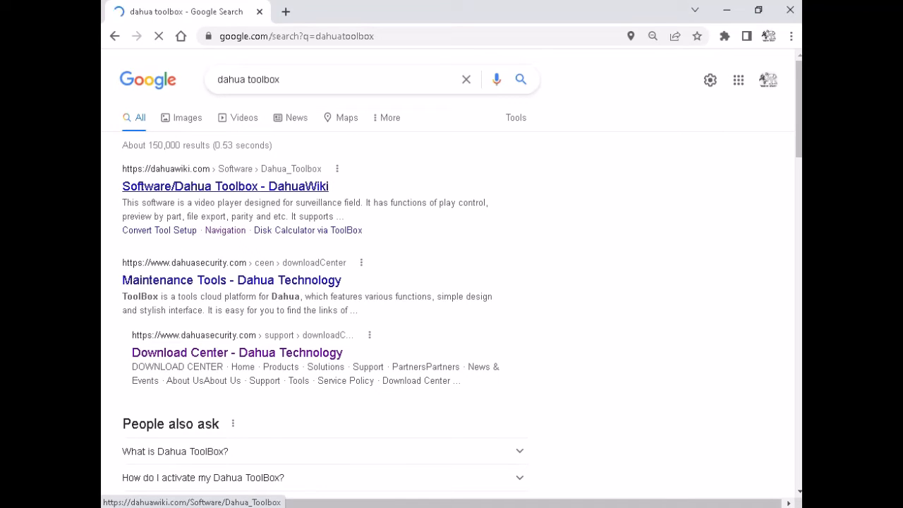
click(226, 187)
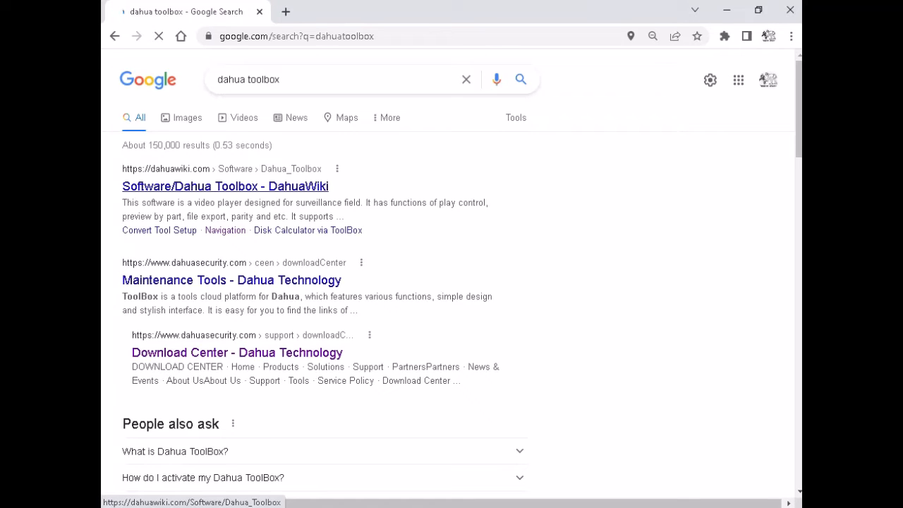
click(226, 186)
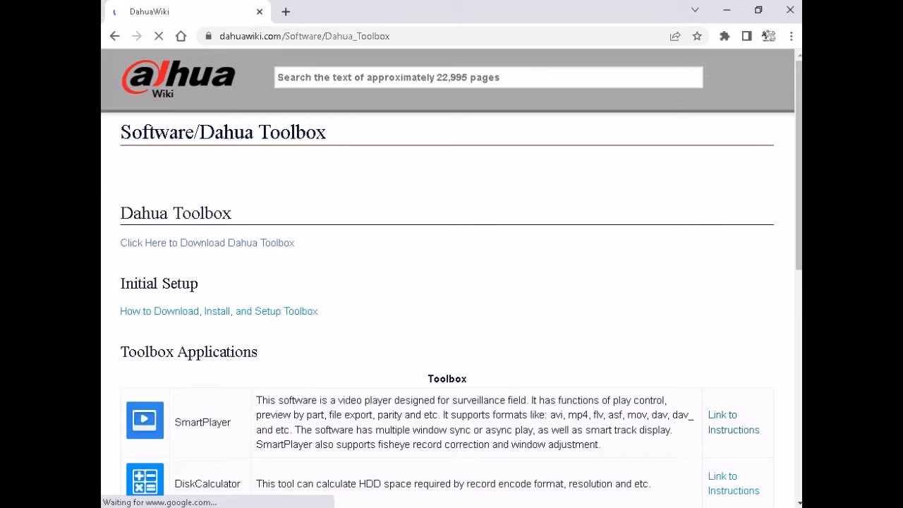
Download the General_ToolBox_Eng_Extranet_Install_V1.03.1.R.20170331 zip from the wiki page
scroll(down, 3)
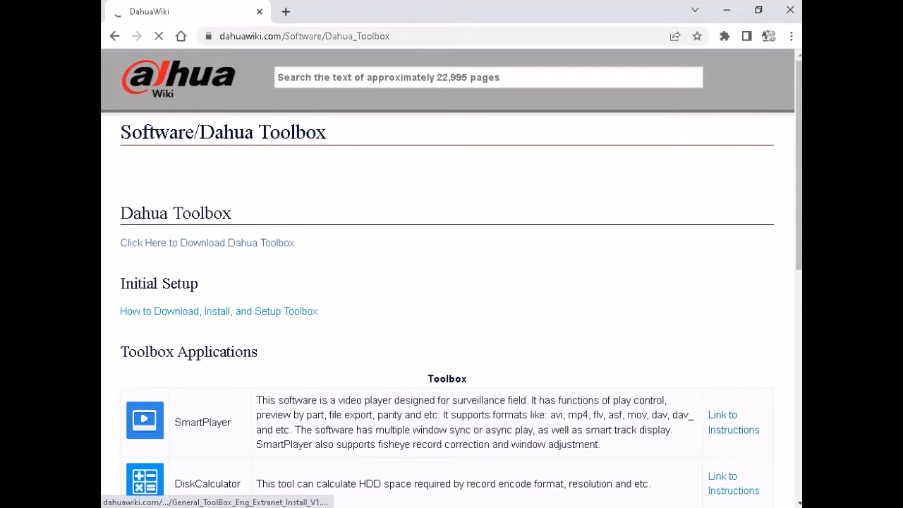
click(206, 243)
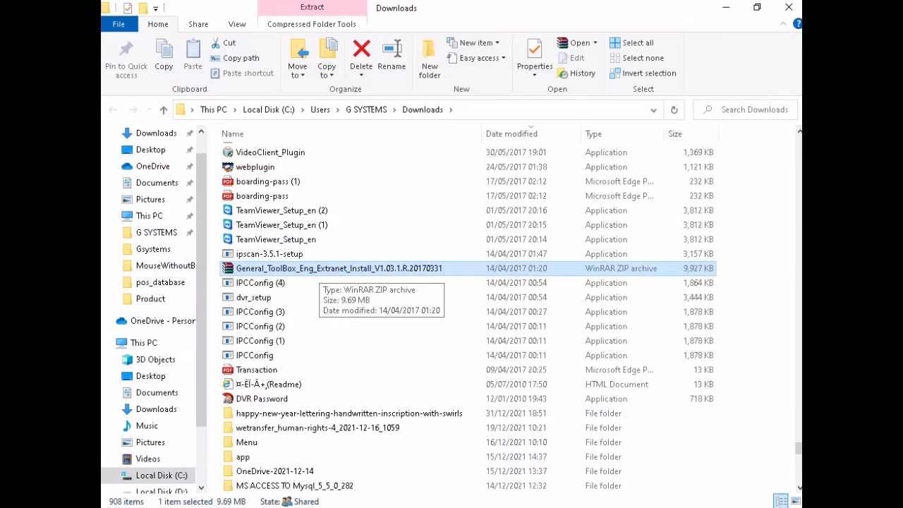
Extract the General_ToolBox zip into its own named folder in Downloads
right_click(339, 268)
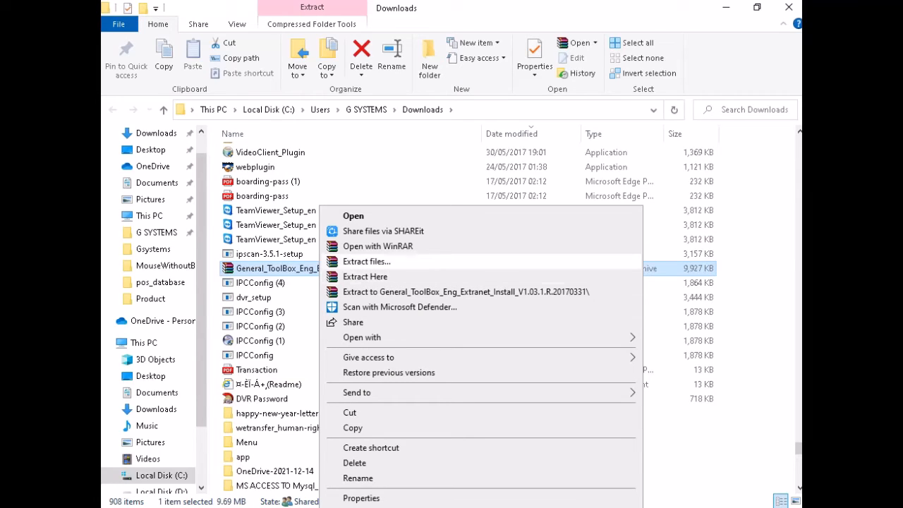
mouse_move(366, 275)
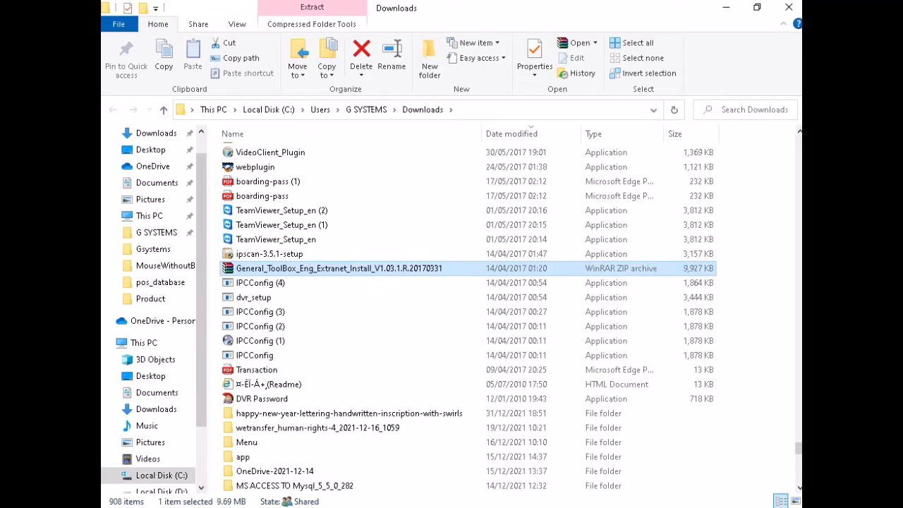
right_click(339, 268)
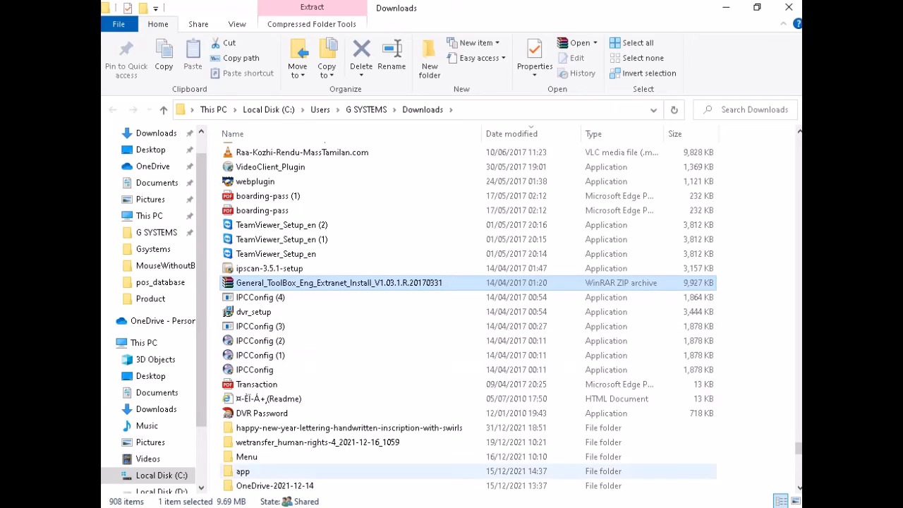
scroll(down, 3)
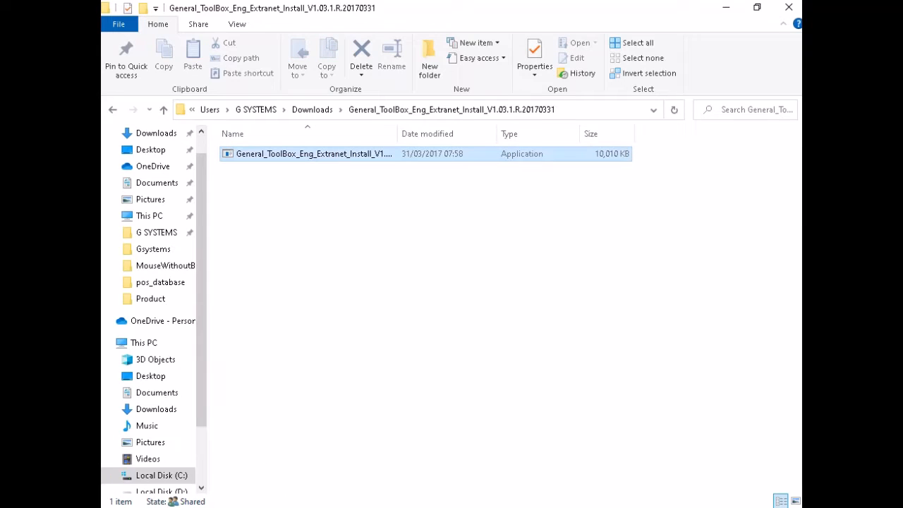
Run the extracted Toolbox installer and dismiss the 'program is running' warning
click(314, 152)
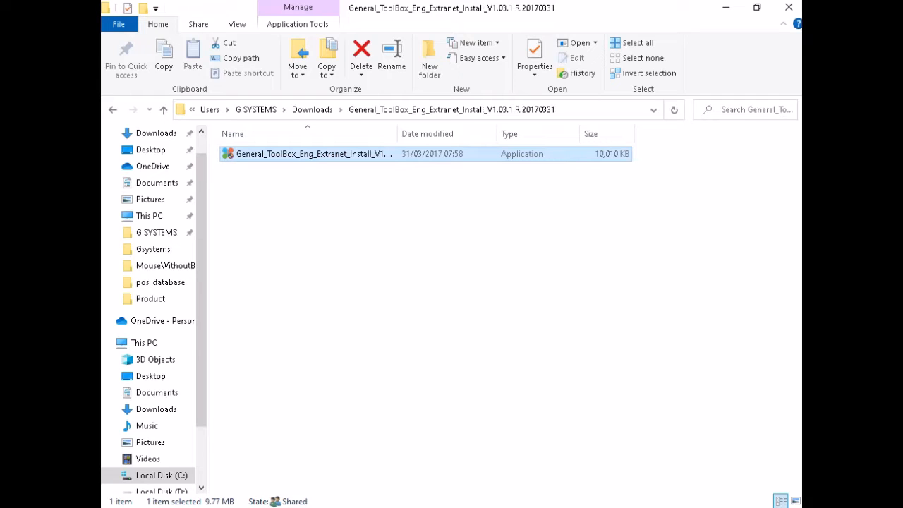
double_click(314, 153)
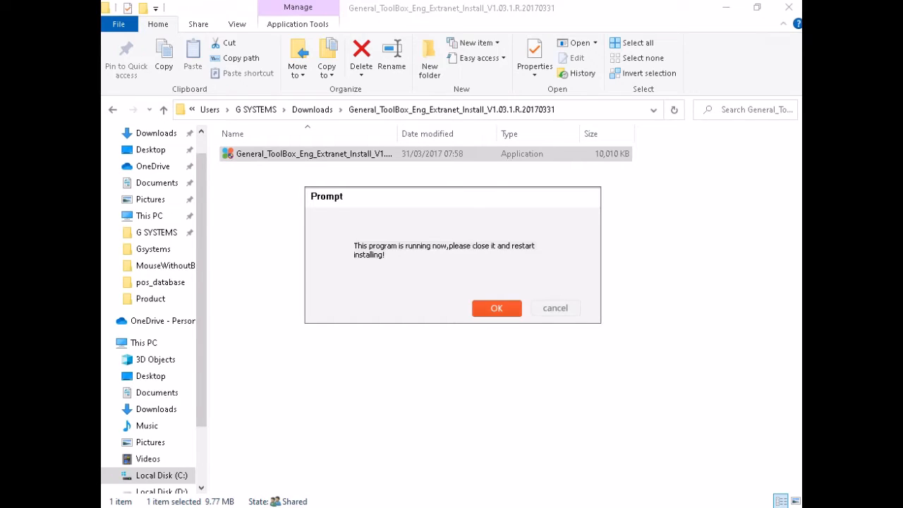
click(496, 308)
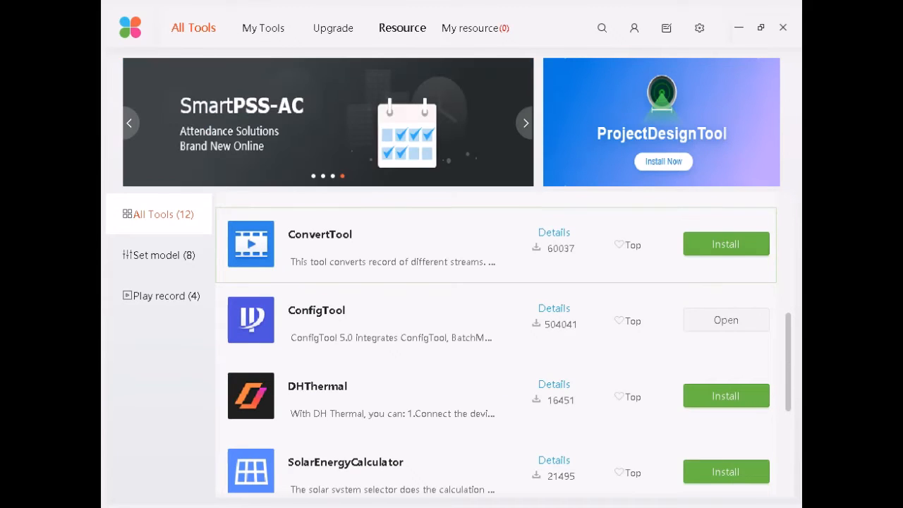
Install DiskCalculator from the All Tools list and launch it
click(726, 243)
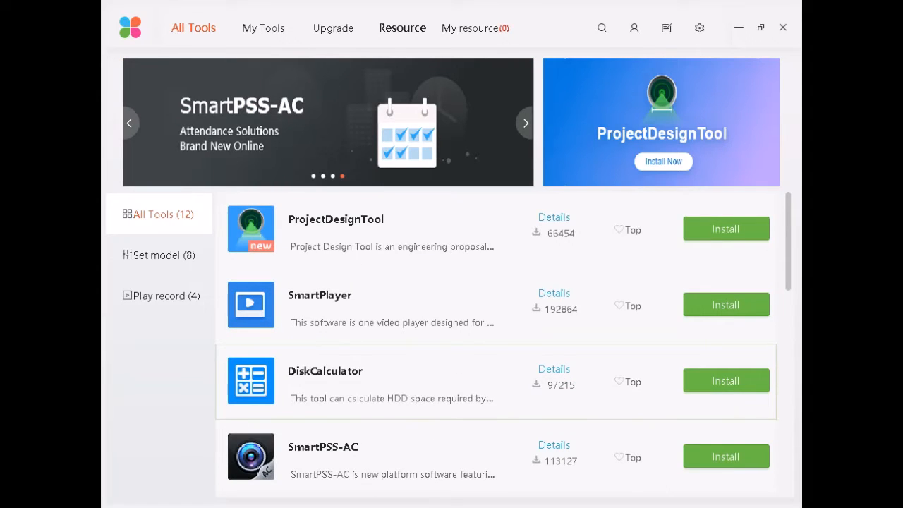
click(725, 381)
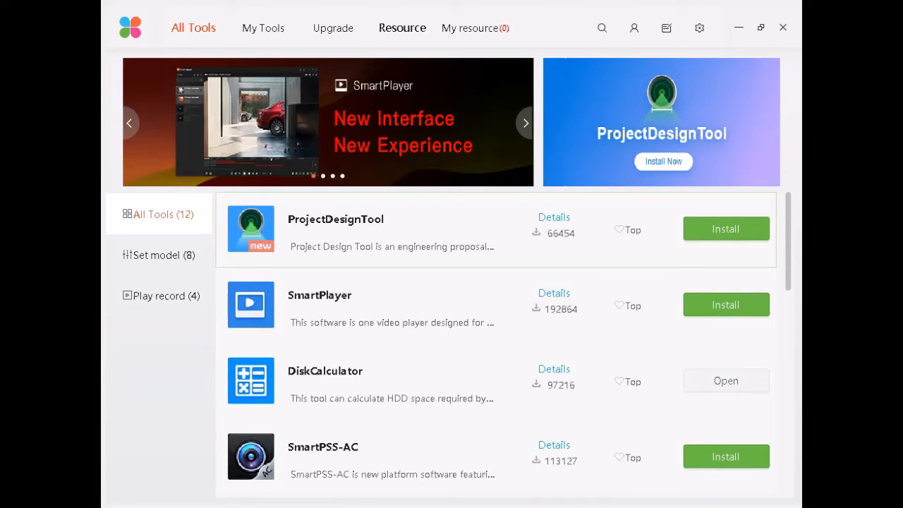
mouse_move(393, 245)
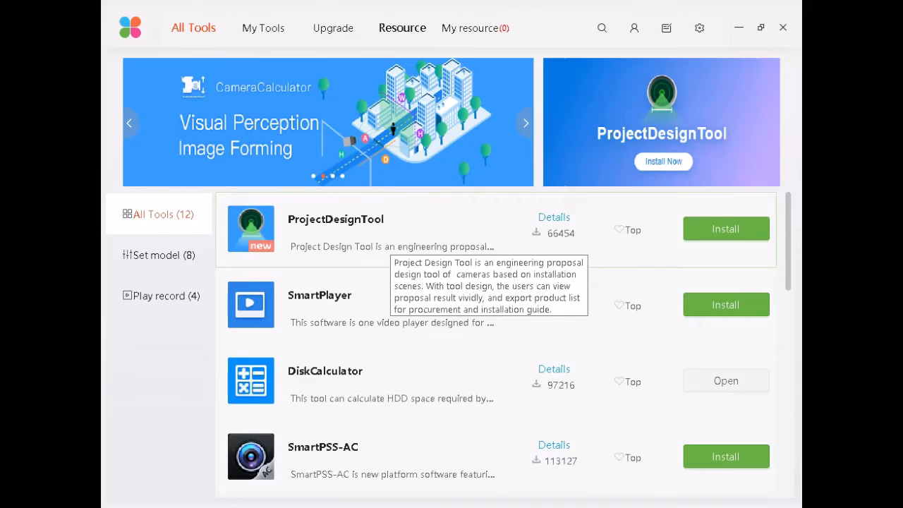
click(726, 381)
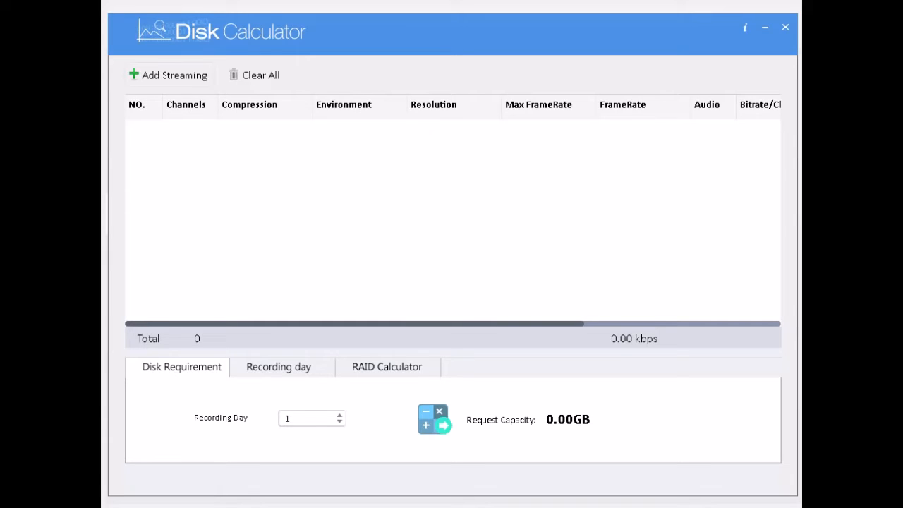
Add a stream row with 8 channels, H.265, 2MP, 30 fps and audio on, totalling 16.47 Mbps
click(175, 75)
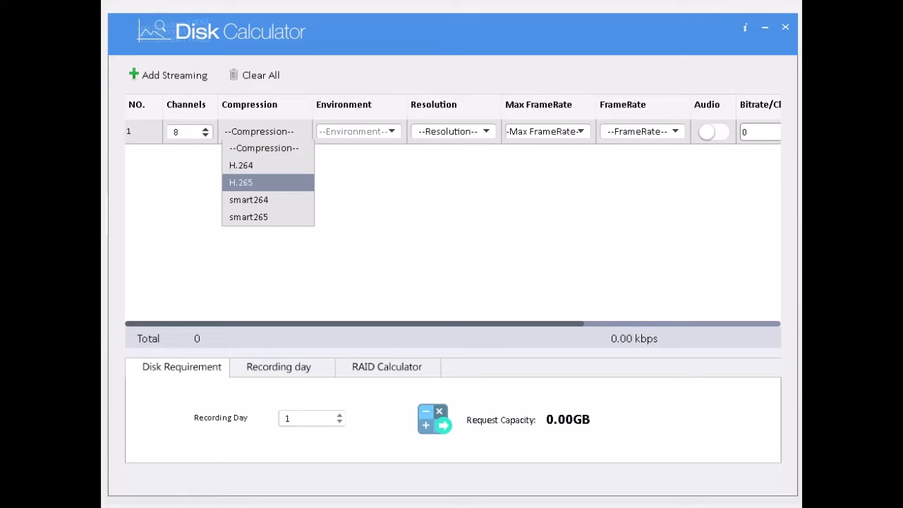
click(240, 182)
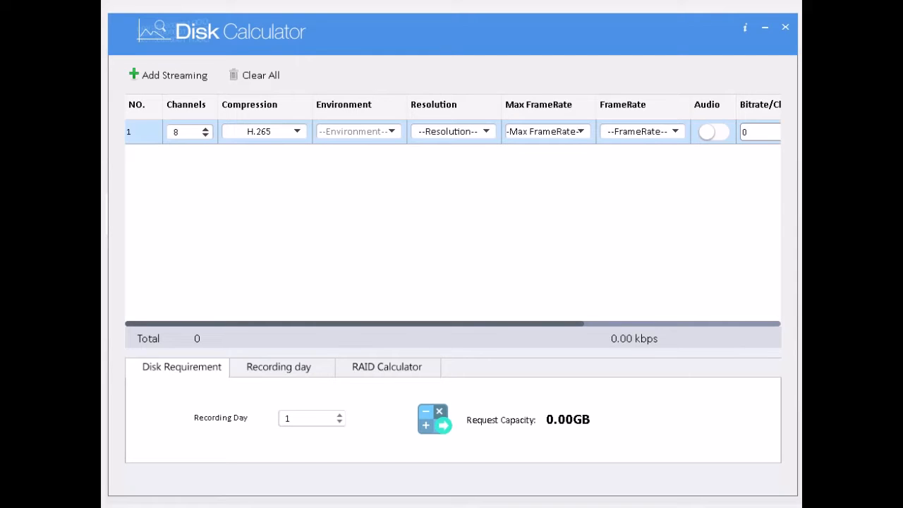
click(453, 131)
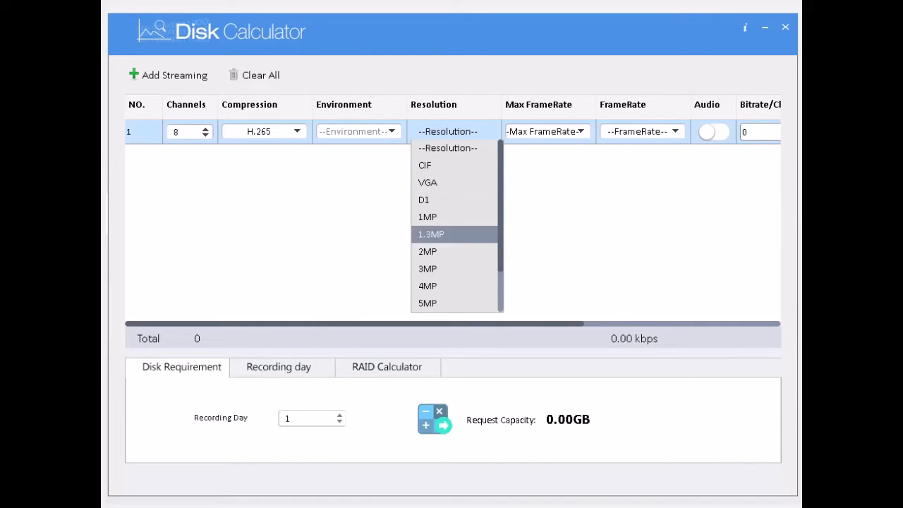
click(427, 251)
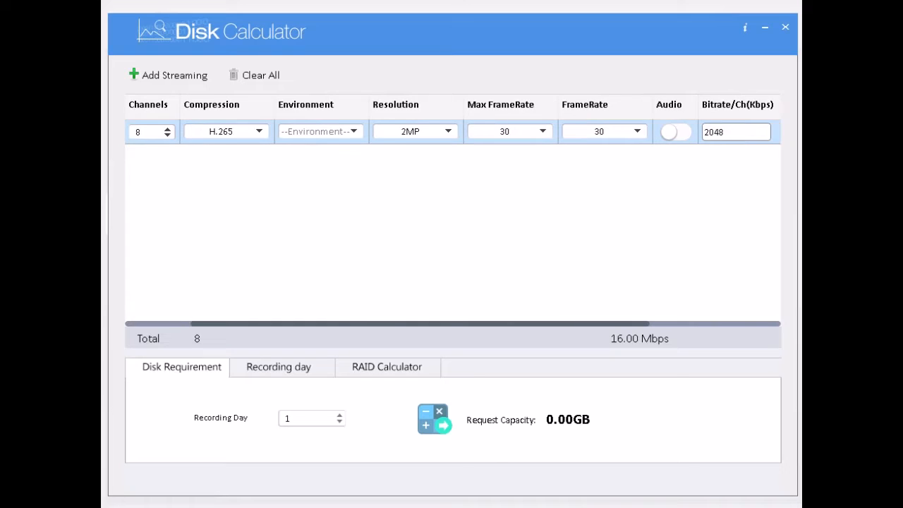
scroll(right, 3)
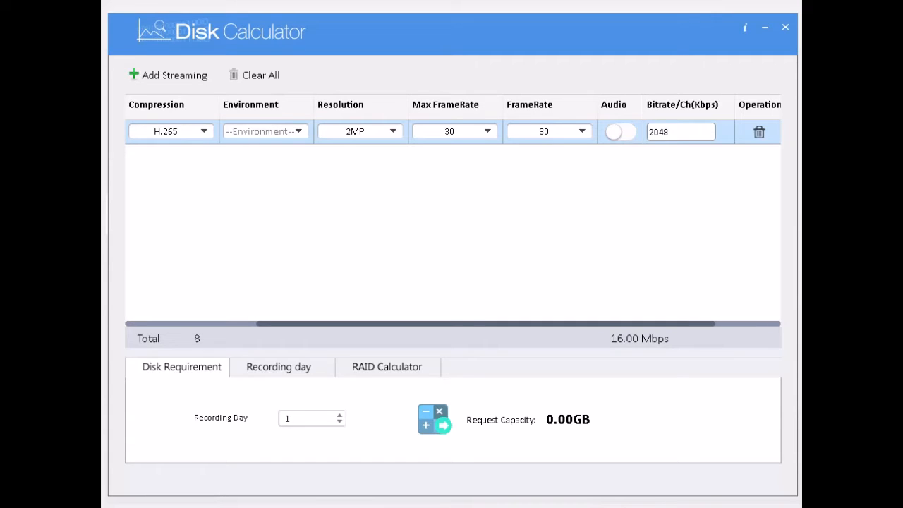
click(619, 133)
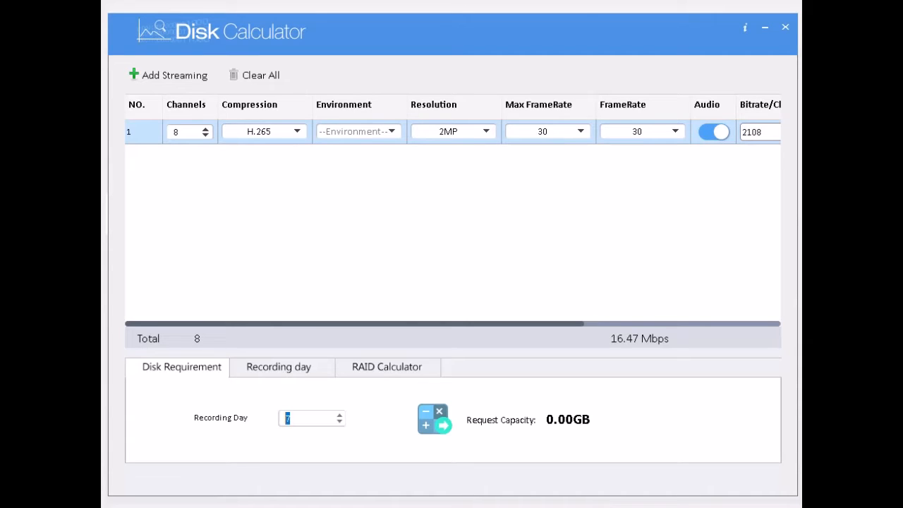
Enter 30 recording days and calculate the required capacity of 5210.82GB
text(13)
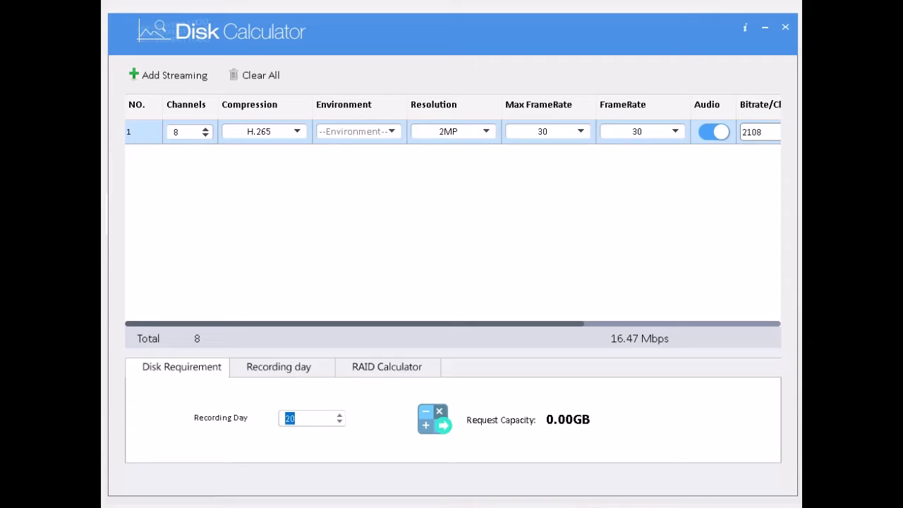
click(338, 415)
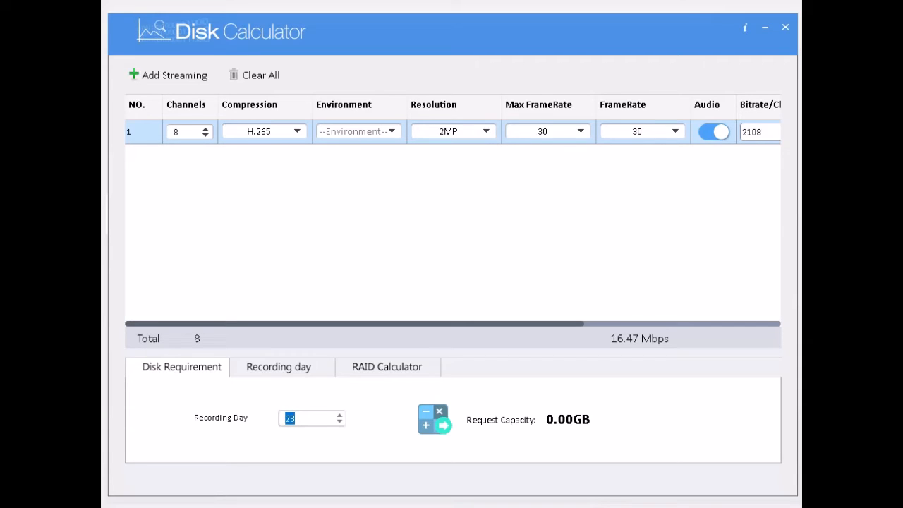
click(338, 415)
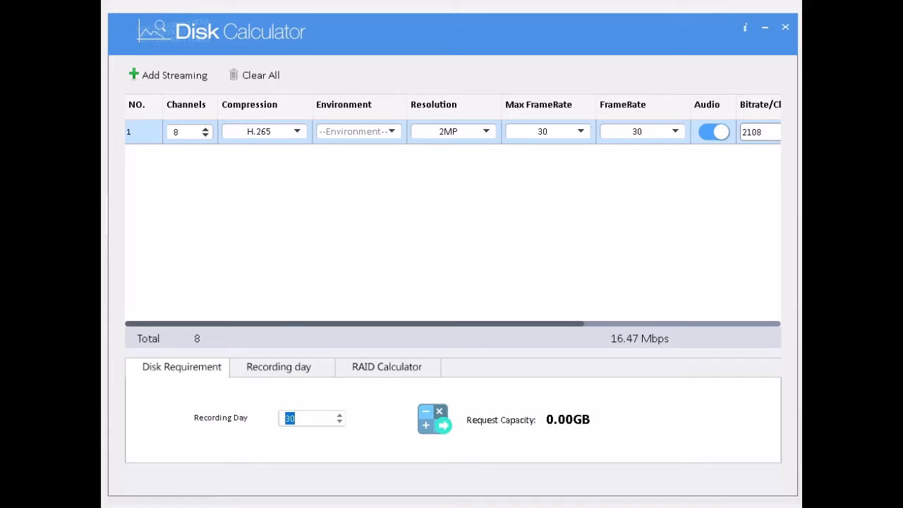
click(443, 426)
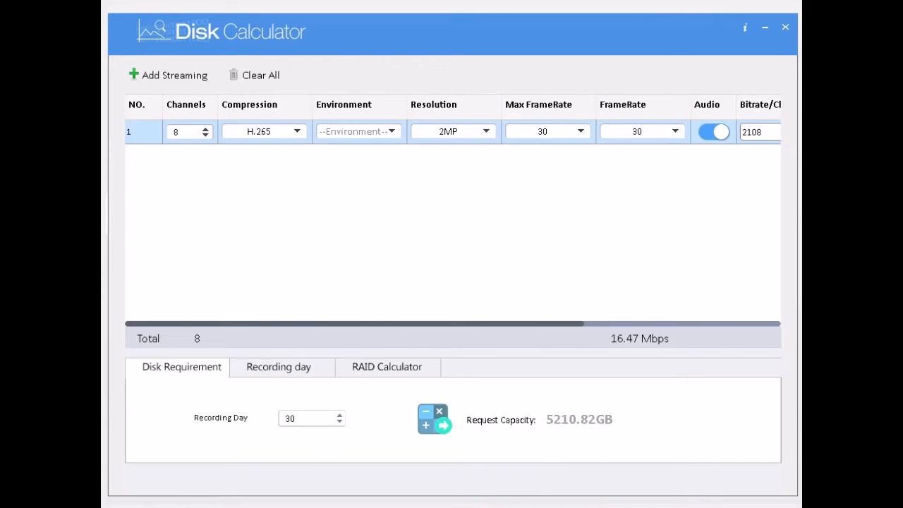
click(426, 427)
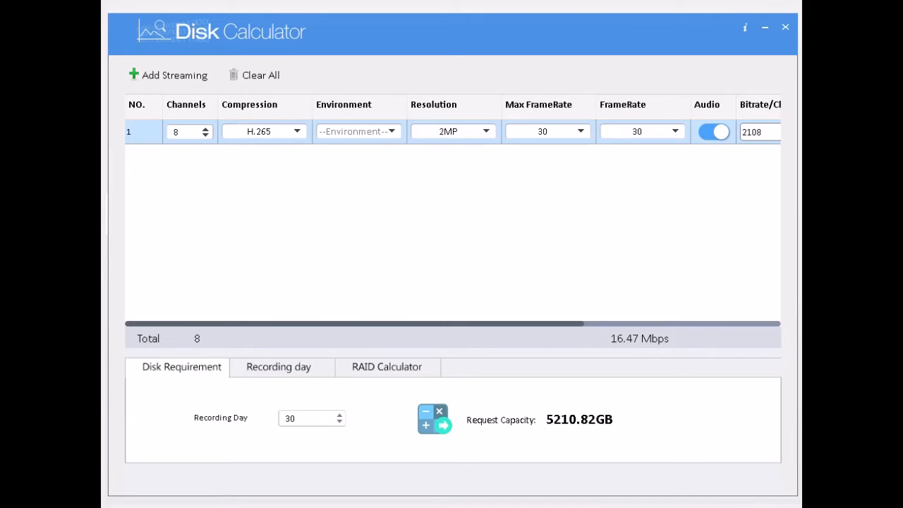
Cap the stream's maximum frame rate at 25 and recalculate the capacity
click(548, 131)
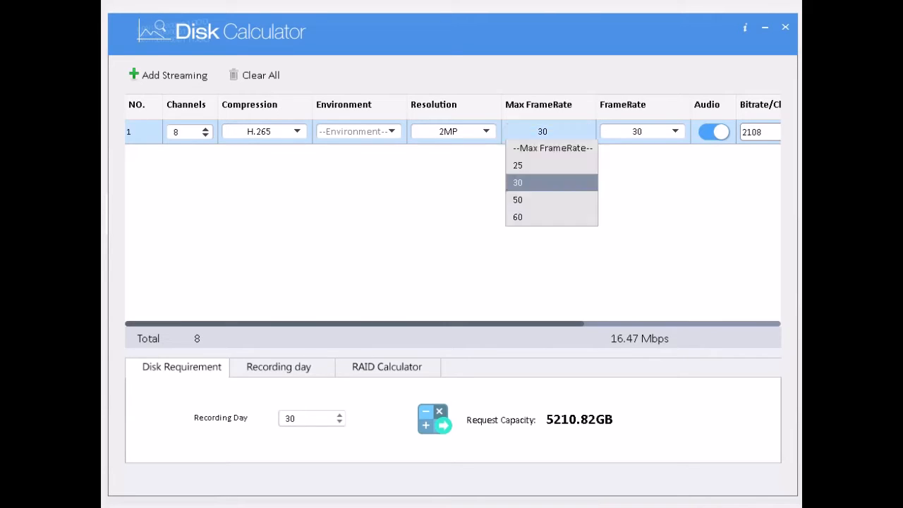
click(518, 164)
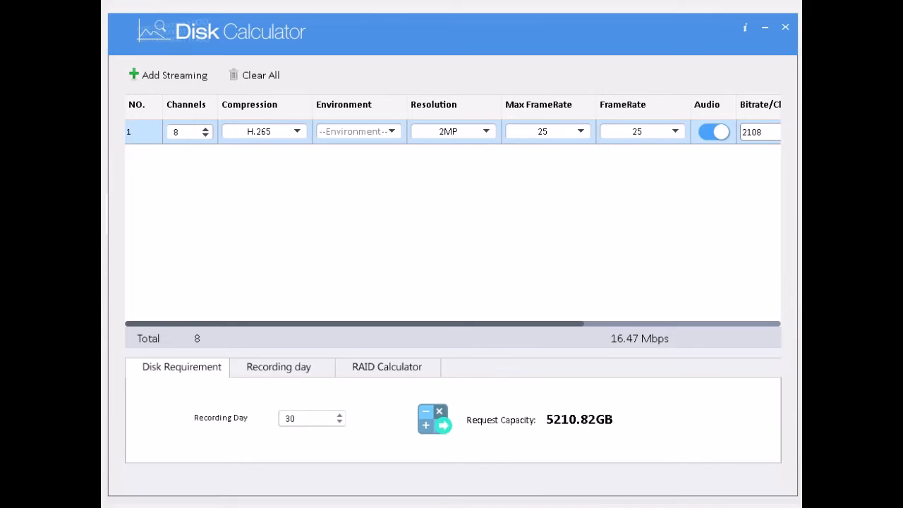
click(433, 417)
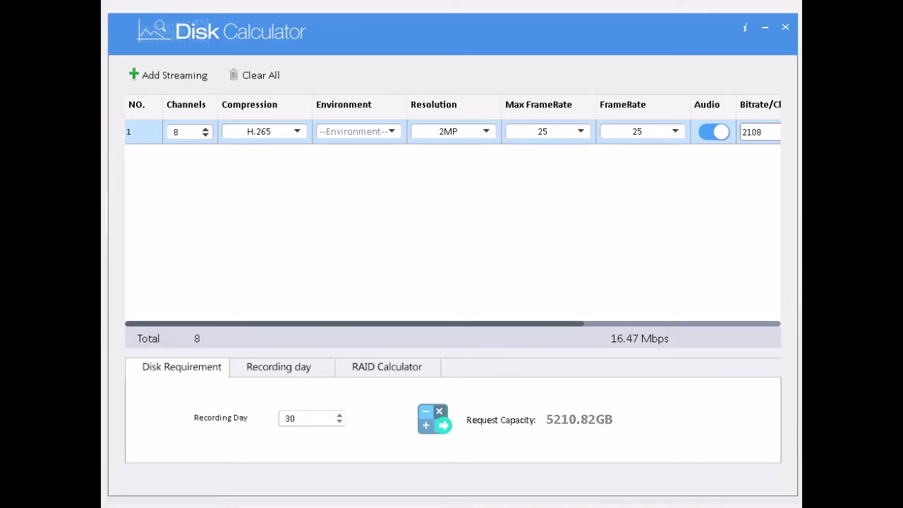
Try 20 fps, settle on 15 fps (12.47 Mbps) and recalculate to 3945.19GB for 30 days
click(641, 132)
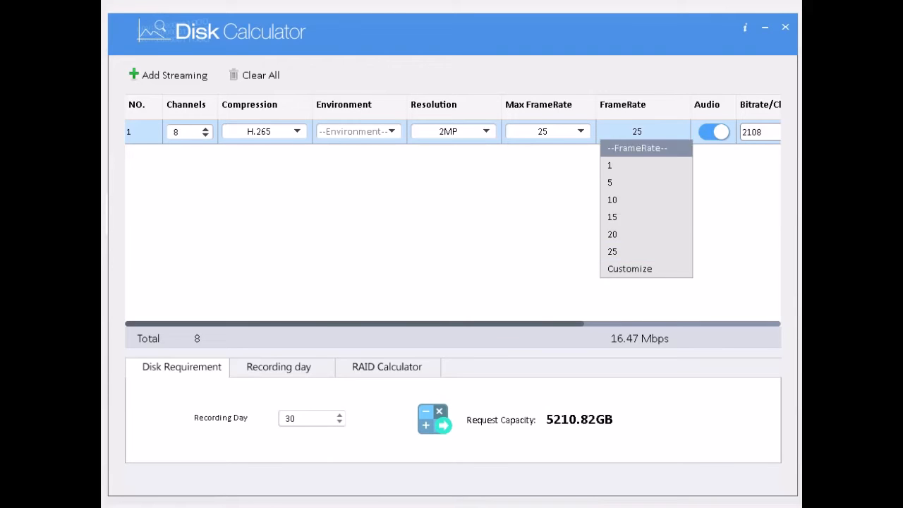
click(613, 217)
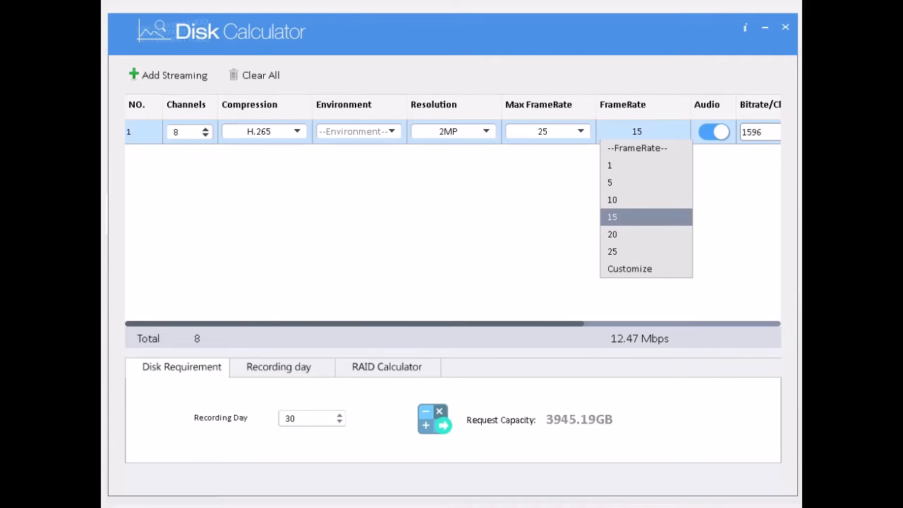
click(613, 234)
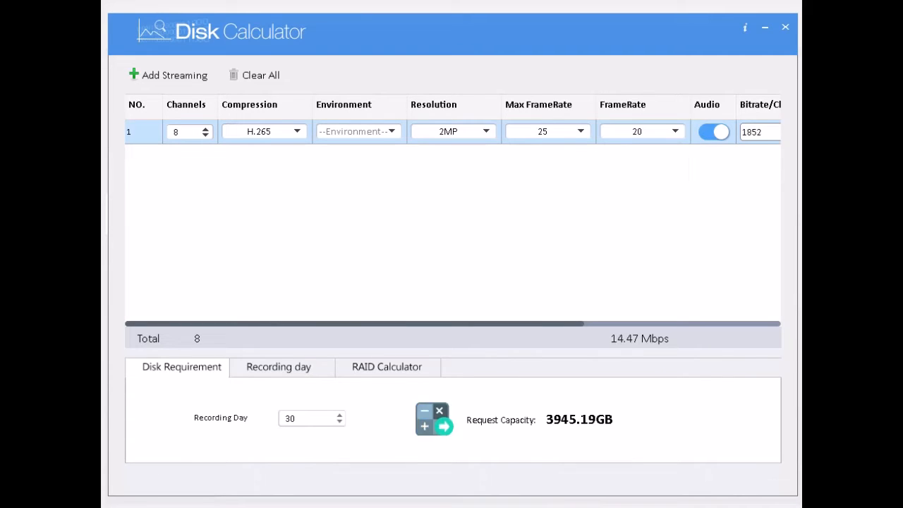
click(444, 426)
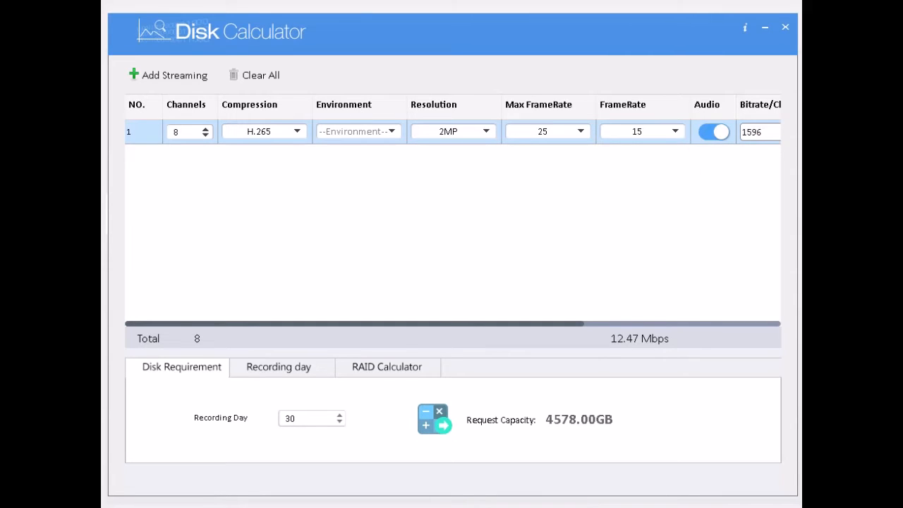
click(443, 426)
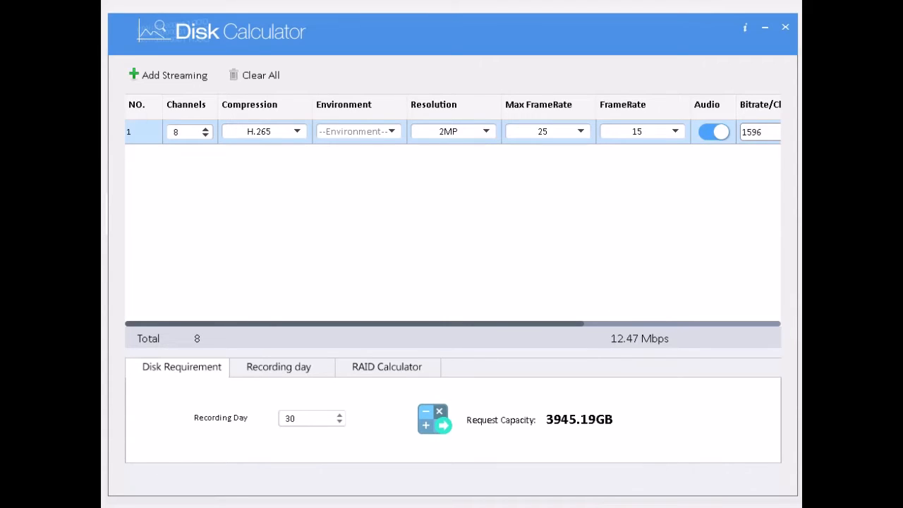
click(278, 367)
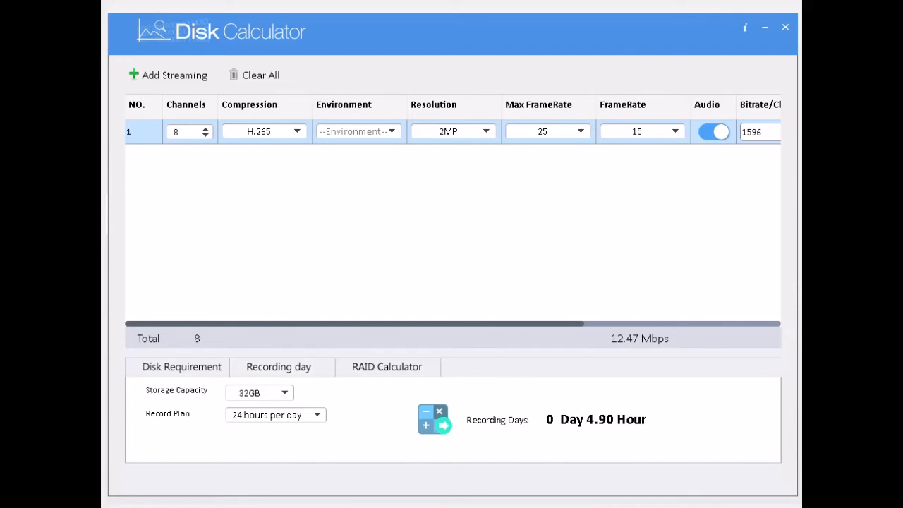
Estimate recording days for a 4TB disk at 24 hours per day: 26 days 2.57 hours
click(278, 367)
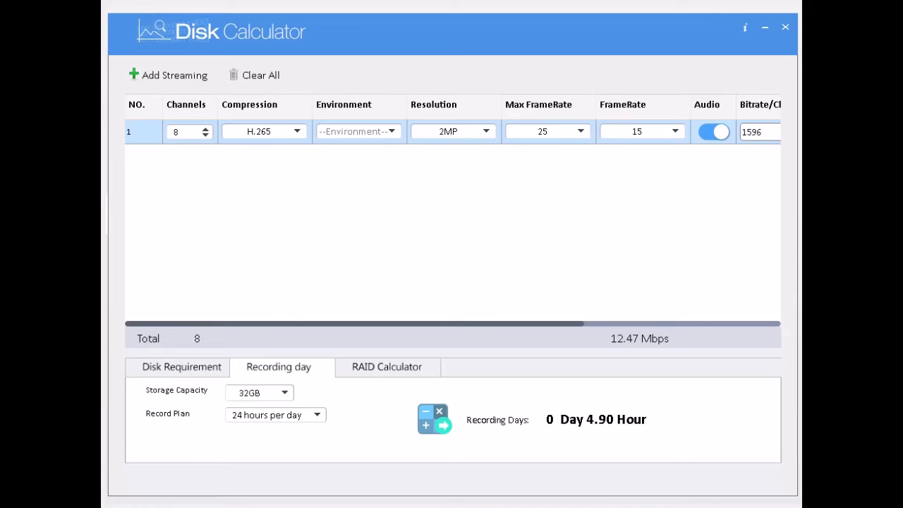
click(285, 393)
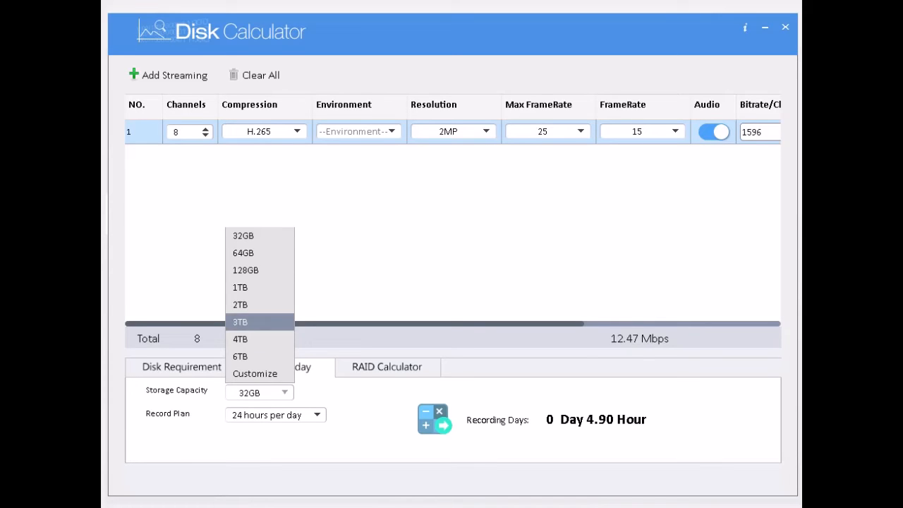
click(240, 339)
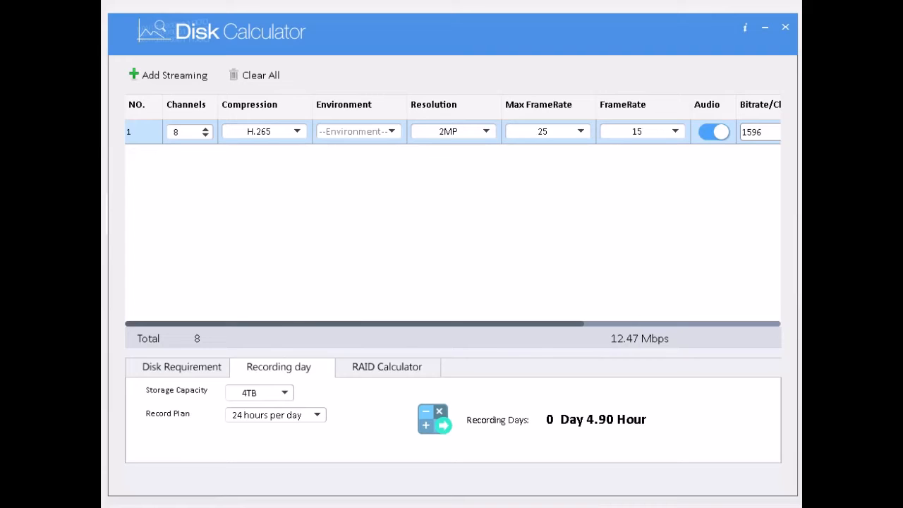
click(274, 415)
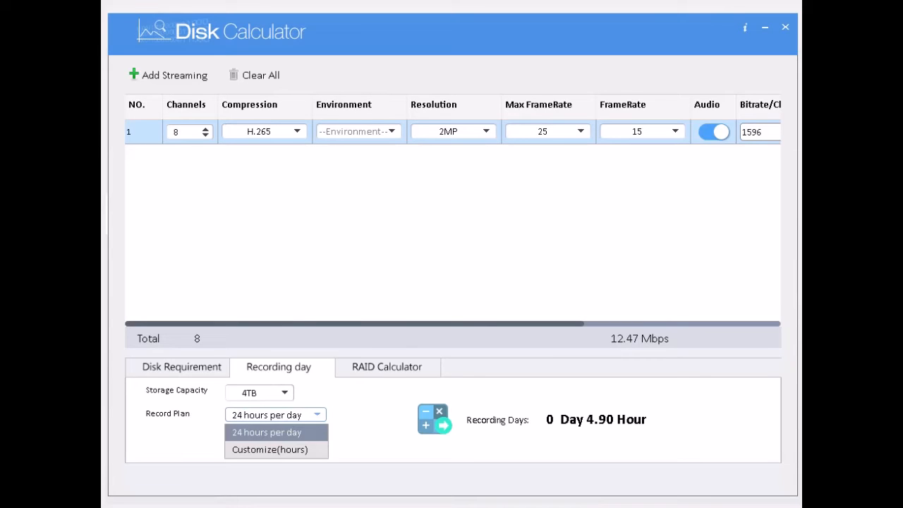
click(267, 432)
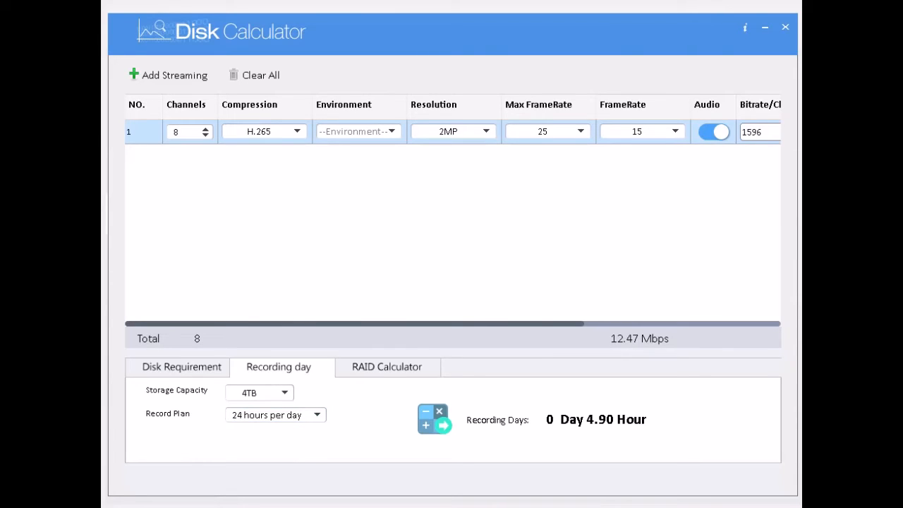
click(443, 426)
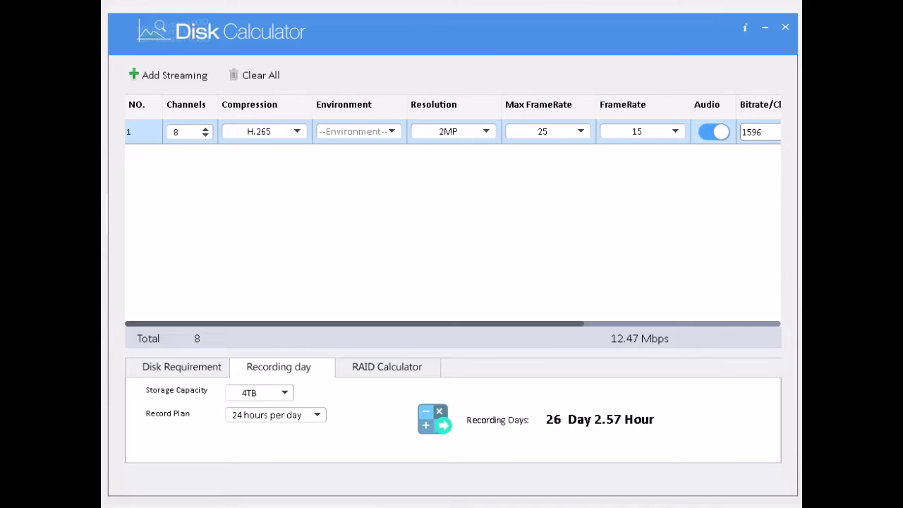
Lower the frame rate to 10 fps so the 4TB disk lasts 31 days 2.27 hours
click(643, 131)
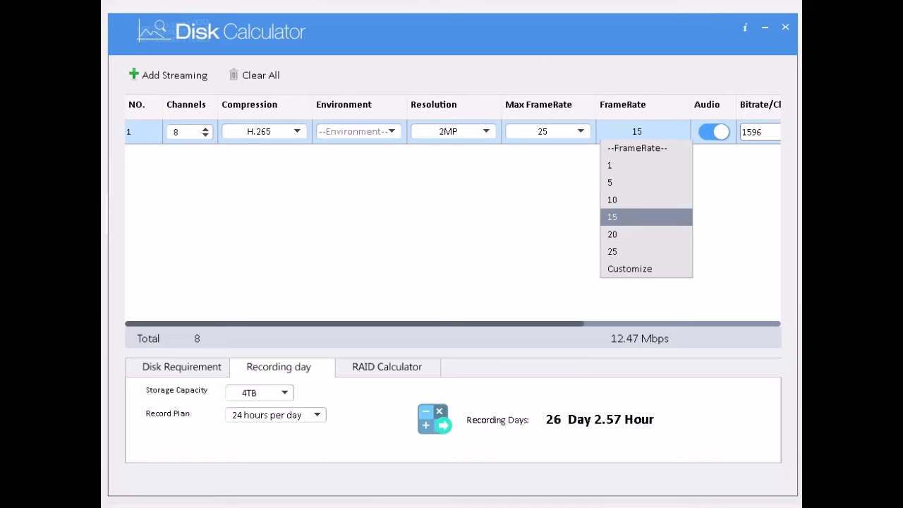
click(613, 200)
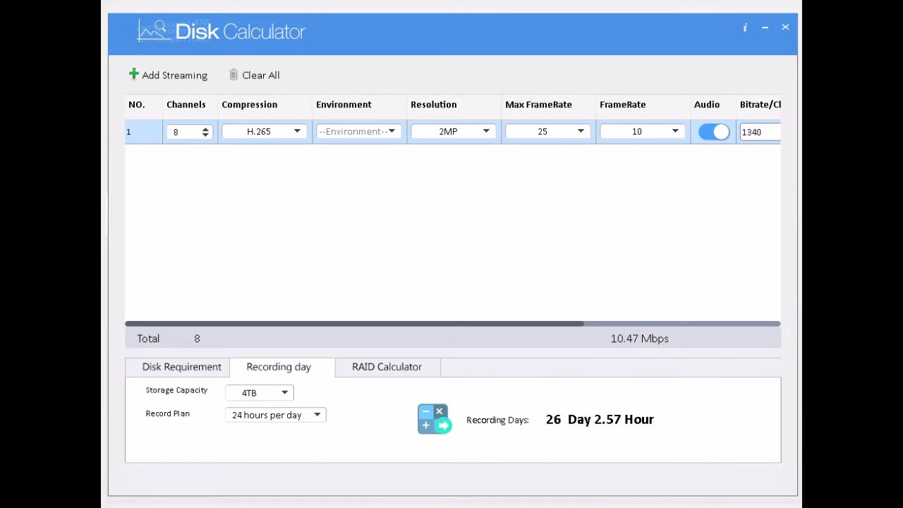
click(435, 418)
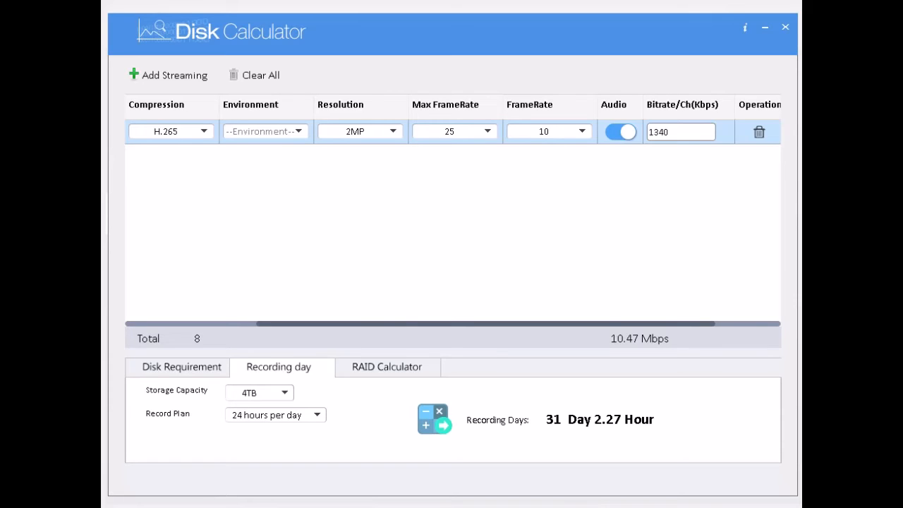
click(549, 131)
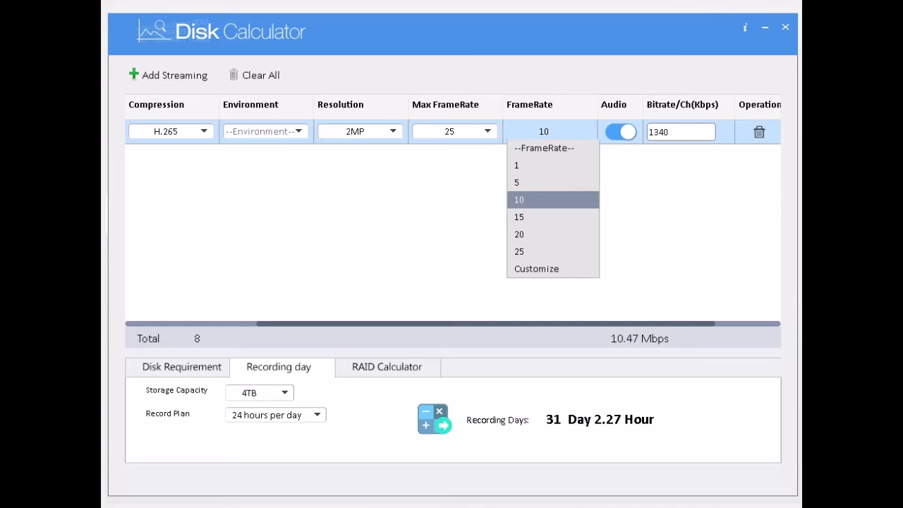
mouse_move(536, 268)
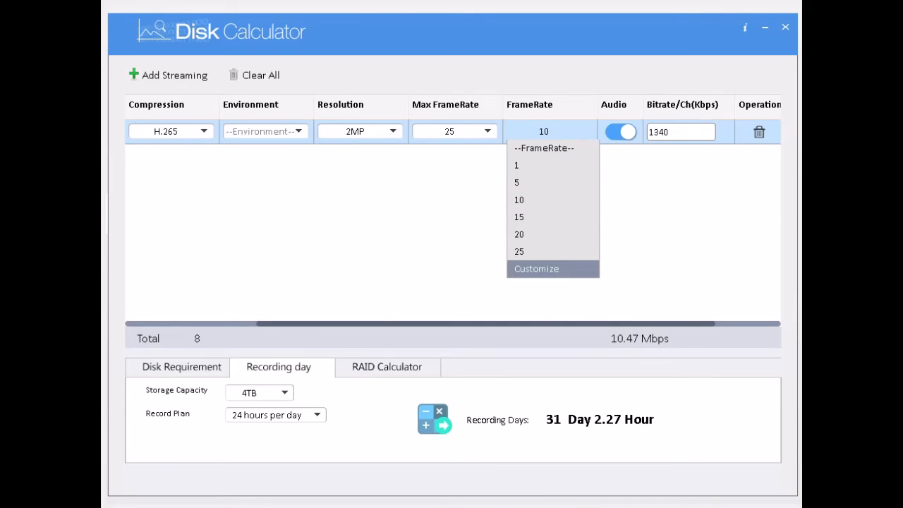
Switch FrameRate to Customize and try custom values of 12 then 14 fps
click(536, 268)
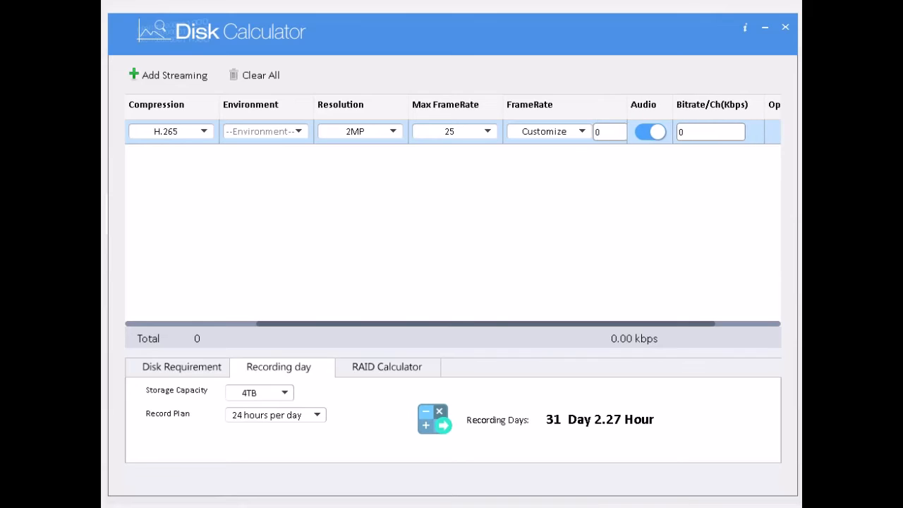
click(610, 131)
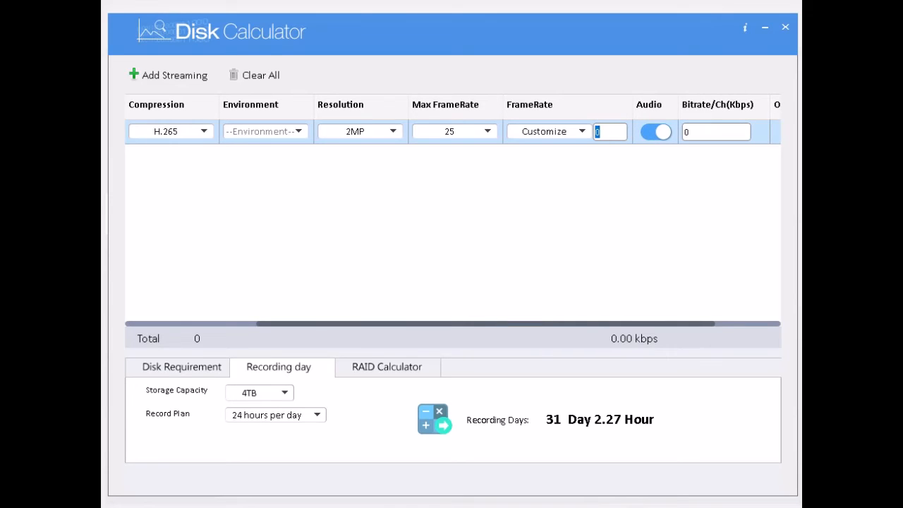
text(12)
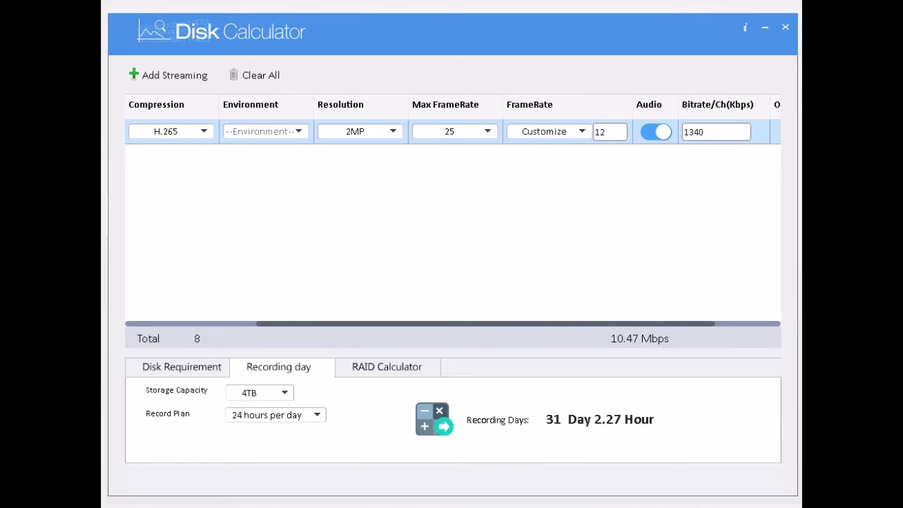
click(610, 131)
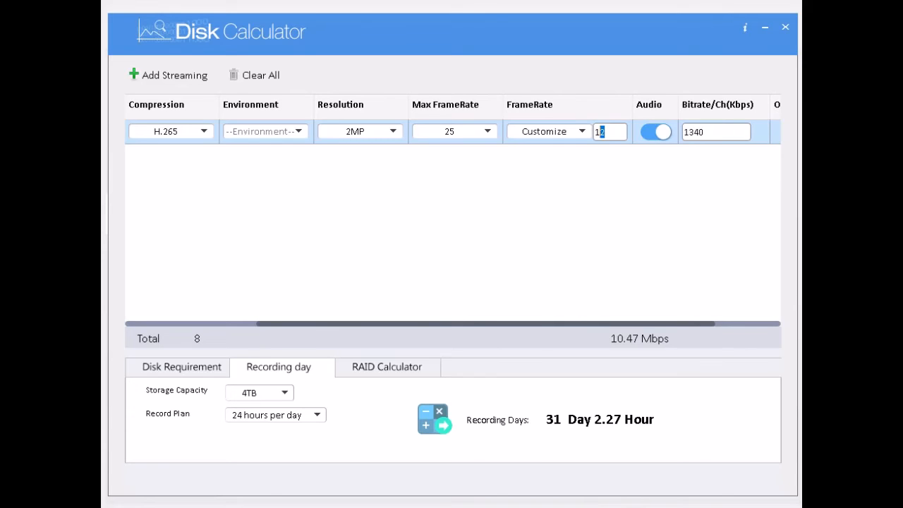
text(14)
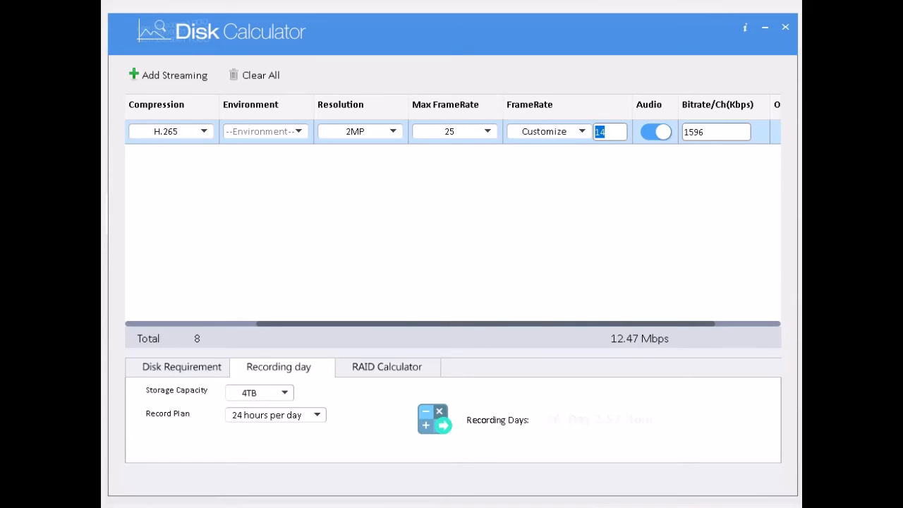
Refine the custom frame rate to 15 then 16 fps, returning the 4TB estimate to 26 days 2.57 hours
click(445, 426)
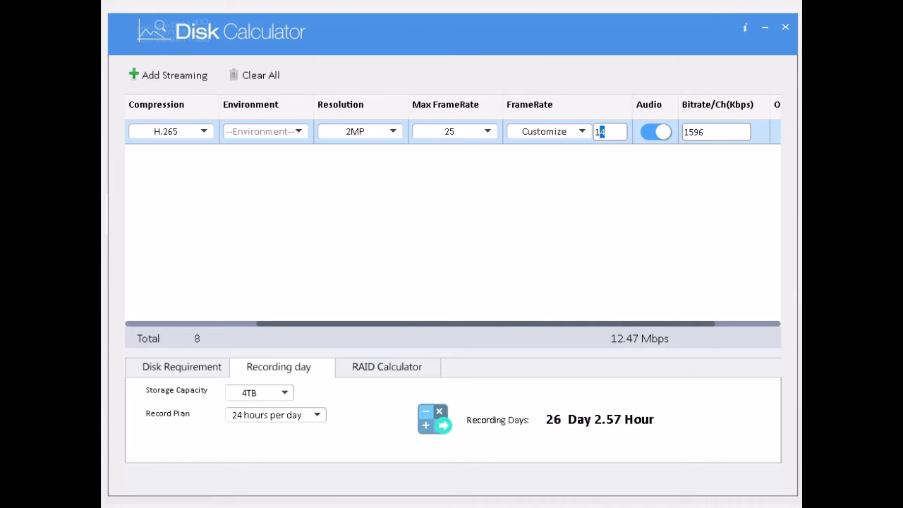
text(5)
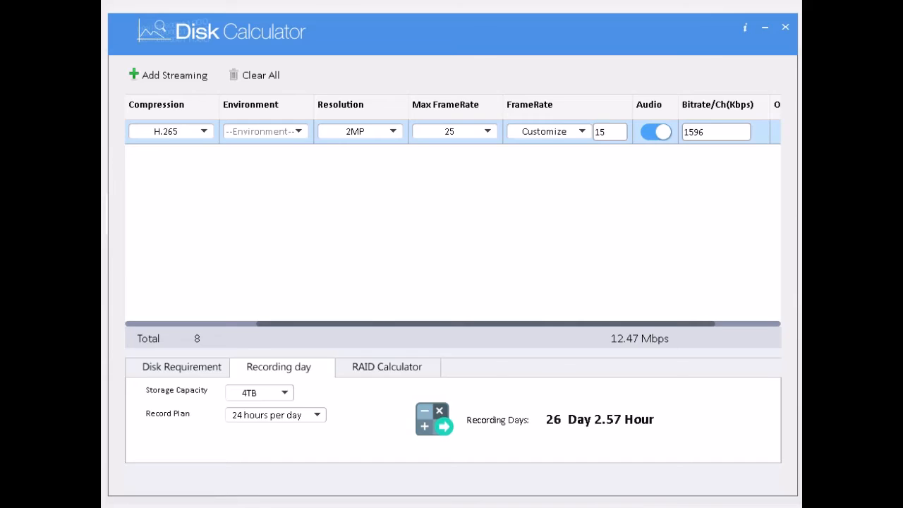
click(604, 132)
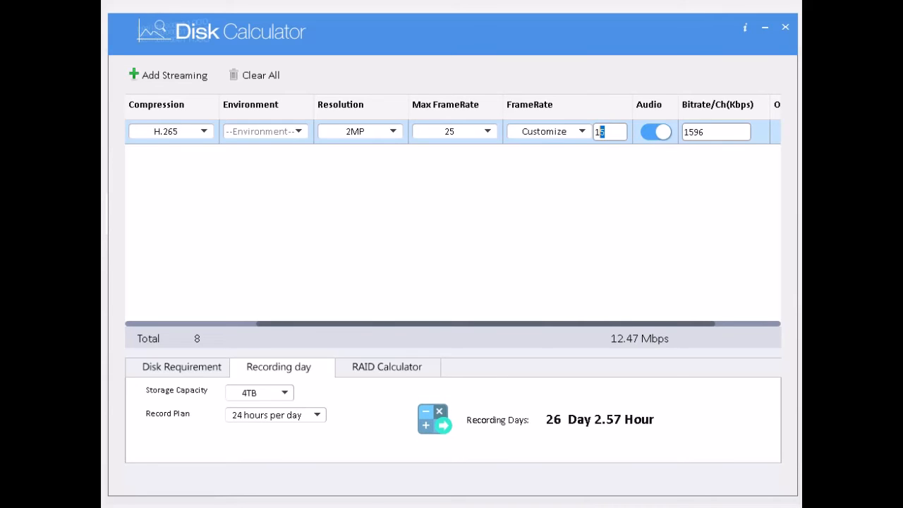
text(6)
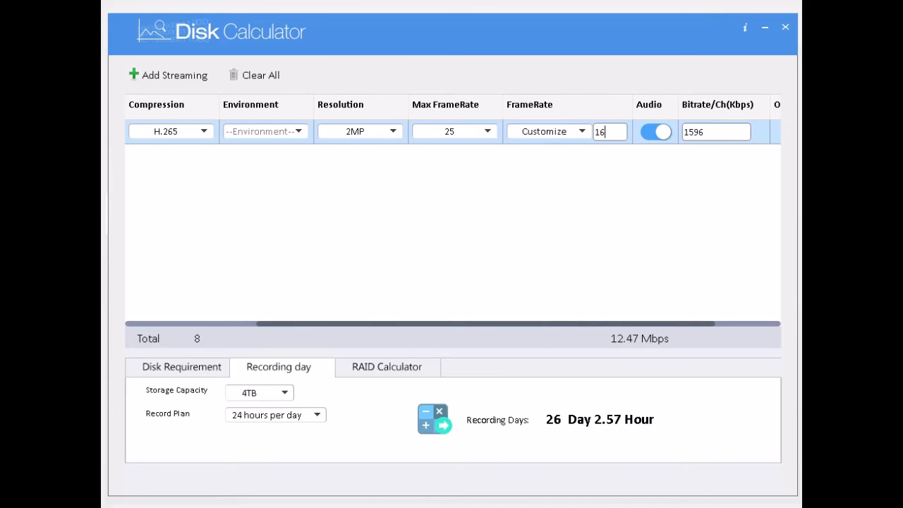